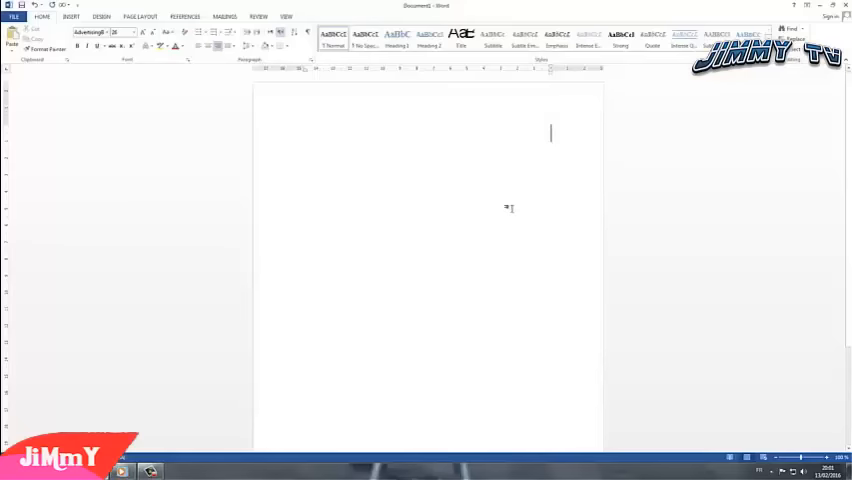
# Step: Type the Arabic greeting 'السلام عليكم' as the first line
pyautogui.write('JI')
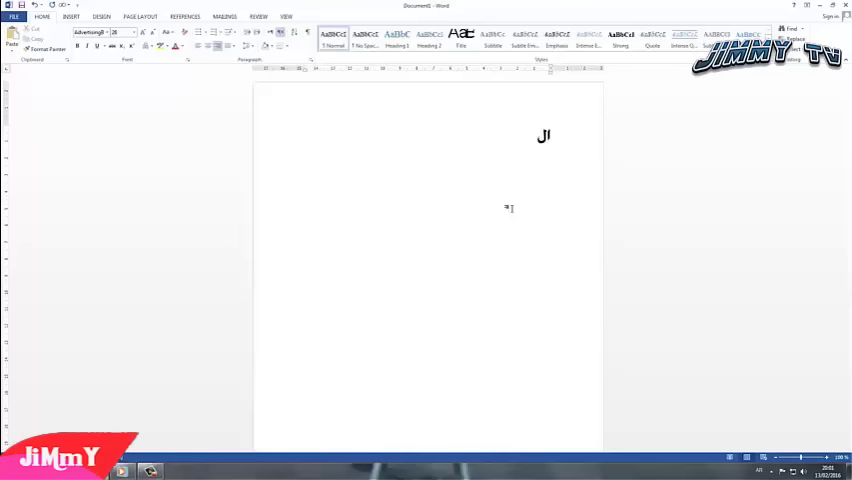
pyautogui.write('السلام علي')
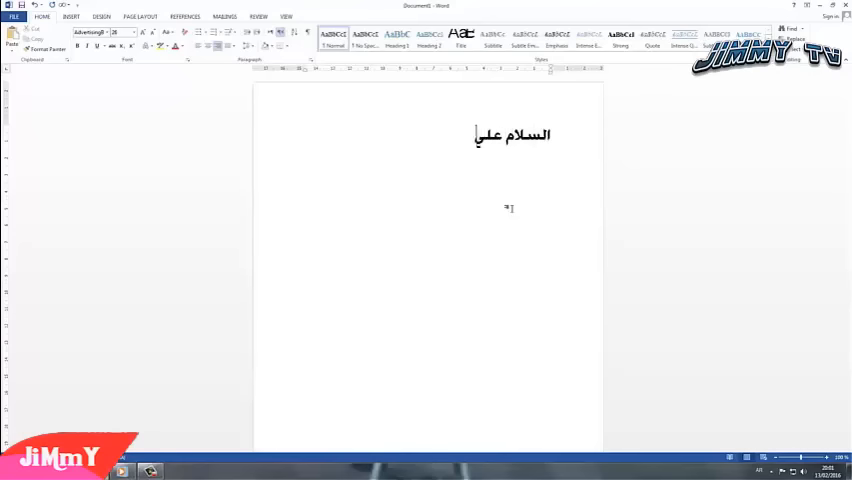
pyautogui.write('كم')
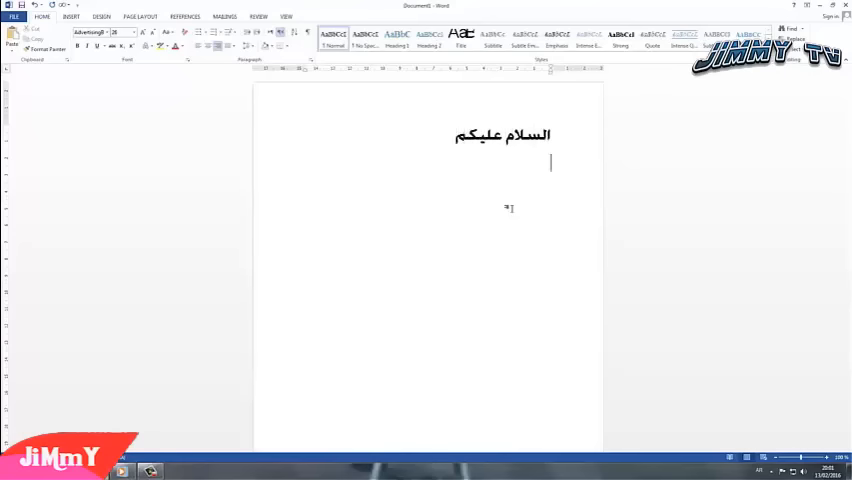
pyautogui.write('البكم')
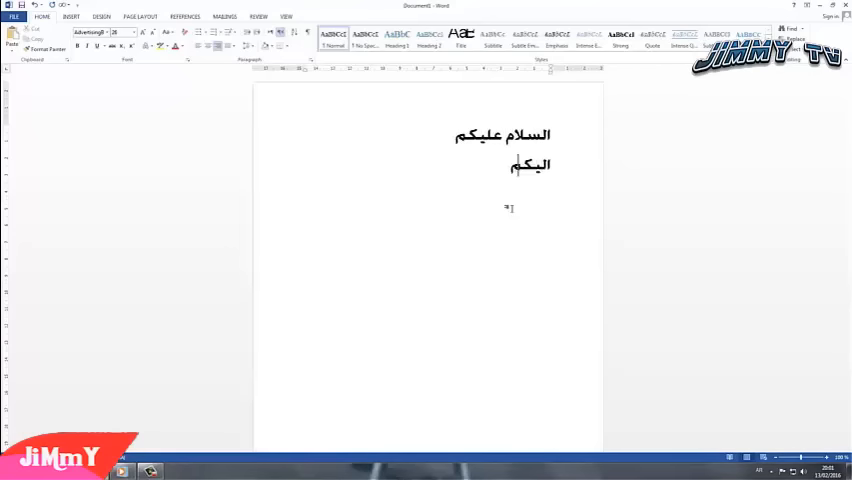
# Step: Add the intro line 'طريقة فتح قنوات bein sports'
pyautogui.write('طريقة')
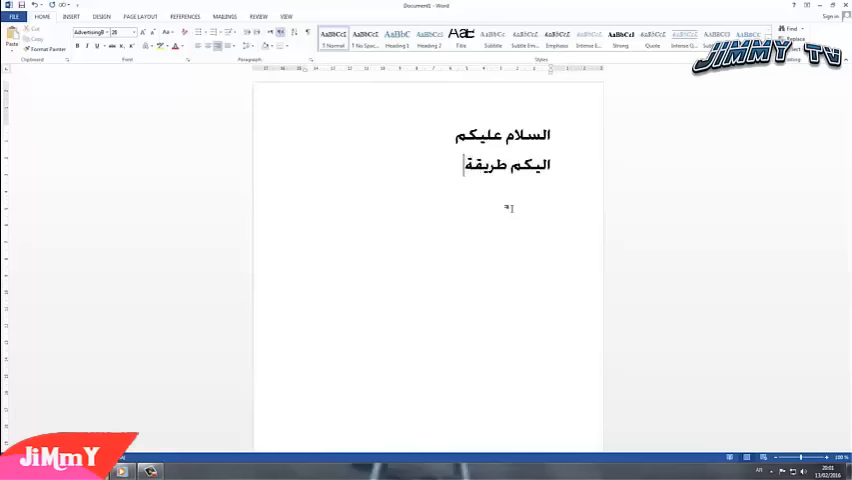
pyautogui.write('فتح')
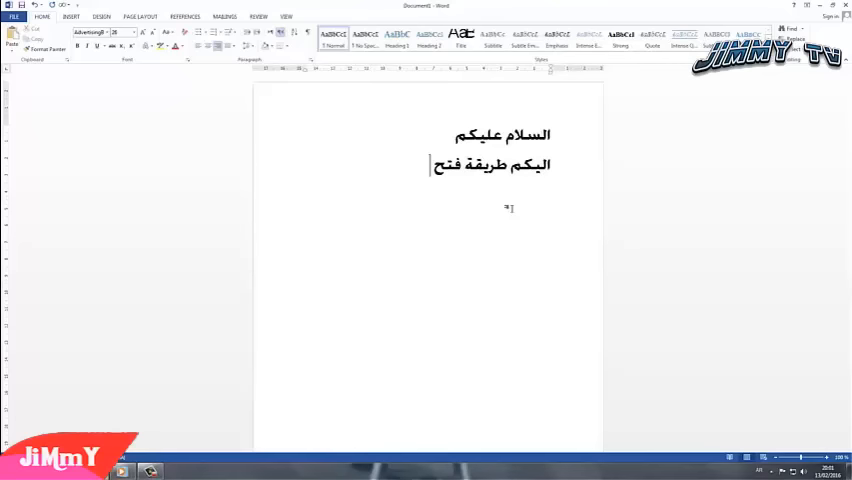
pyautogui.write('قنوات')
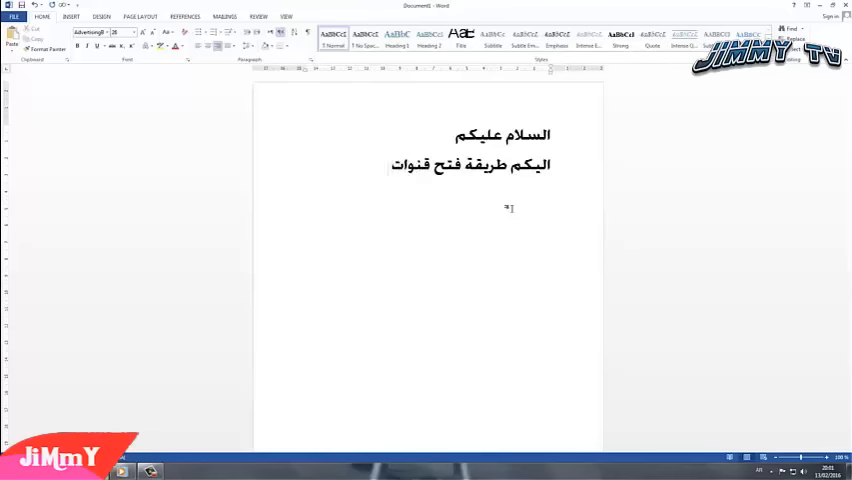
pyautogui.write('bein s')
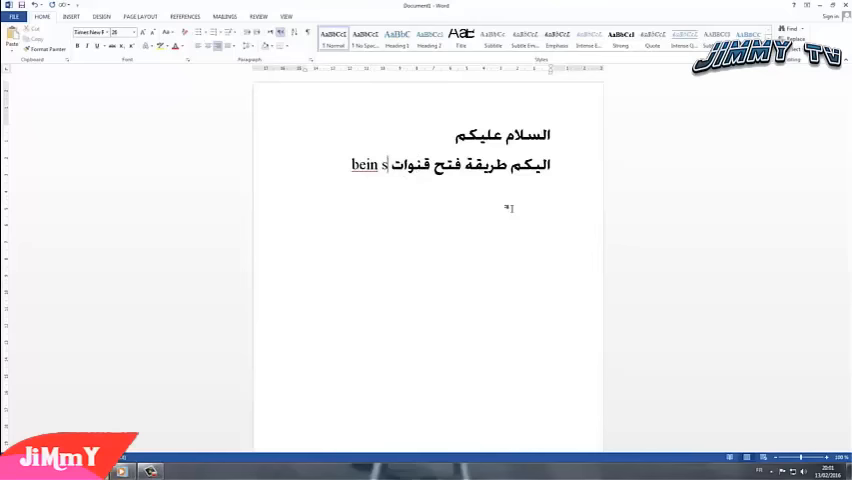
pyautogui.write('pot')
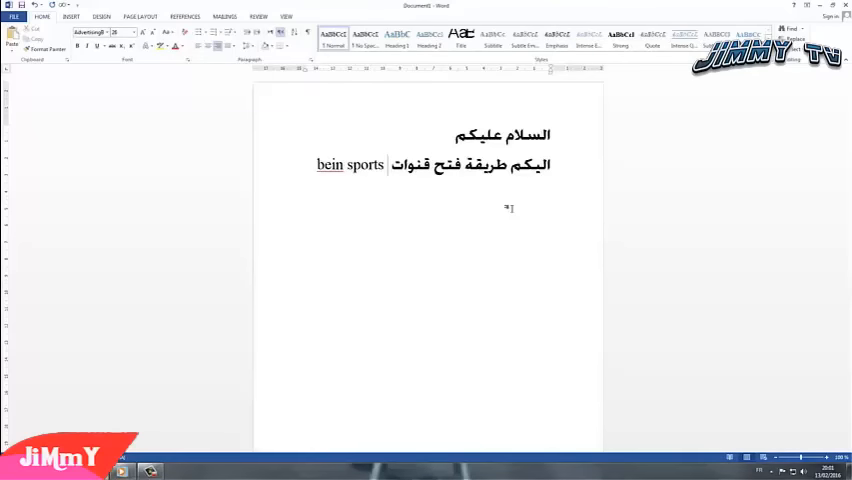
# Step: Add the line 'مع برنامج kodi tv', fixing the misspelled Kodi name
pyautogui.write('مع')
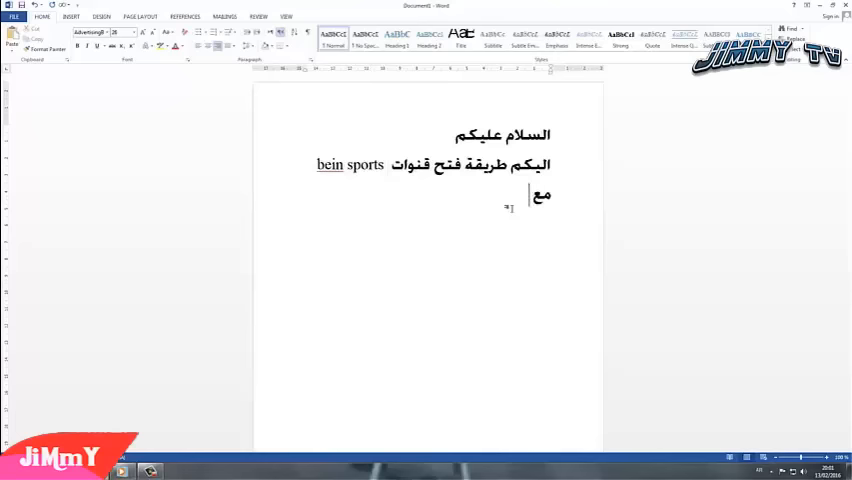
pyautogui.write('برنامج')
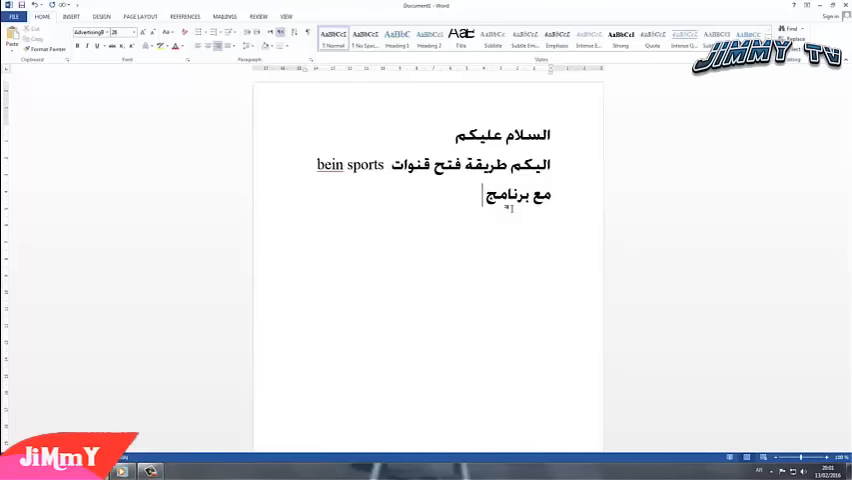
pyautogui.write('kodt')
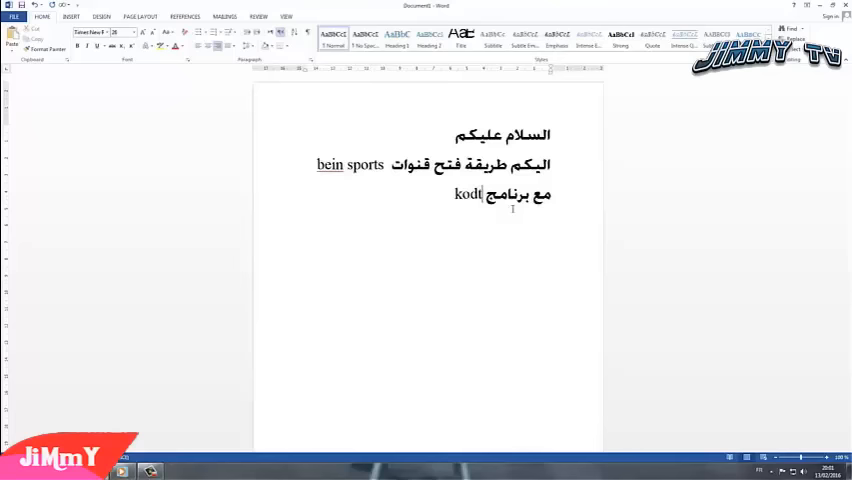
pyautogui.press('Backspace')
pyautogui.write('i tv')
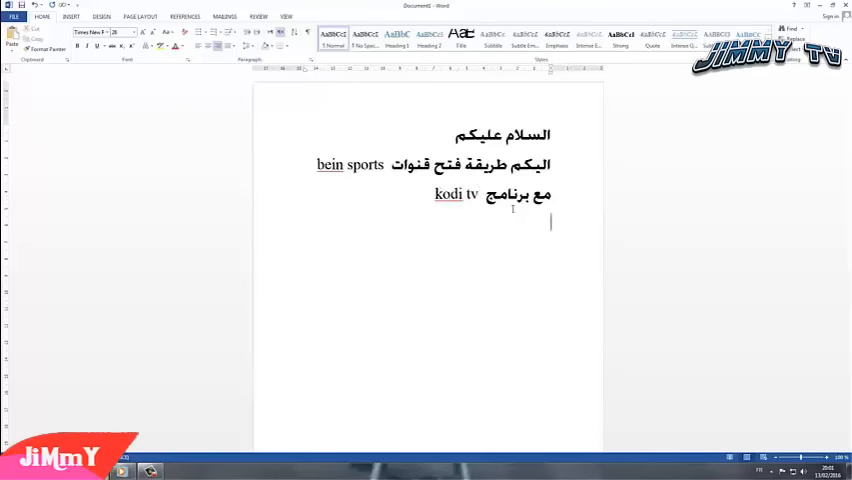
pyautogui.write('H :g')
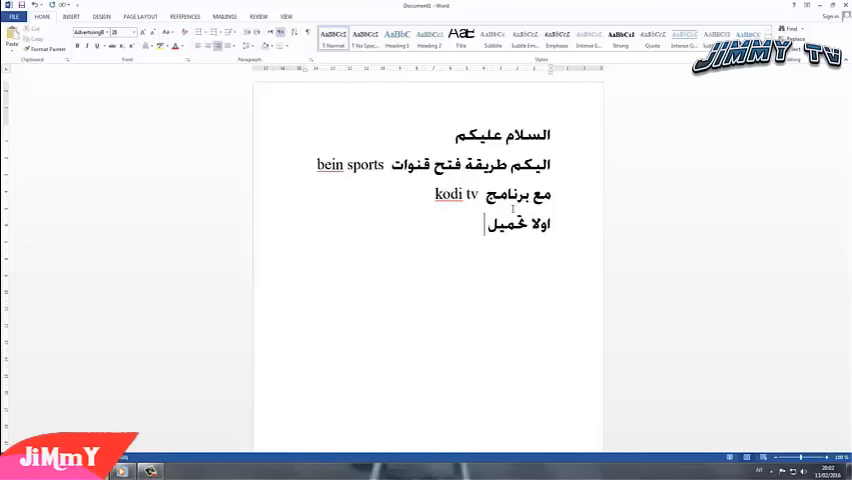
# Step: Write the first step: download the program from the official site (من الموقع الرسمي)
pyautogui.write('البرنامج')
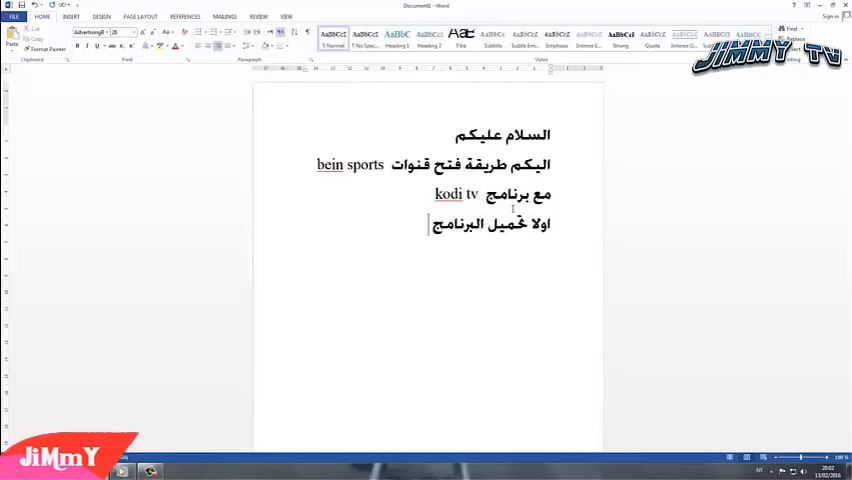
pyautogui.write('من الموق')
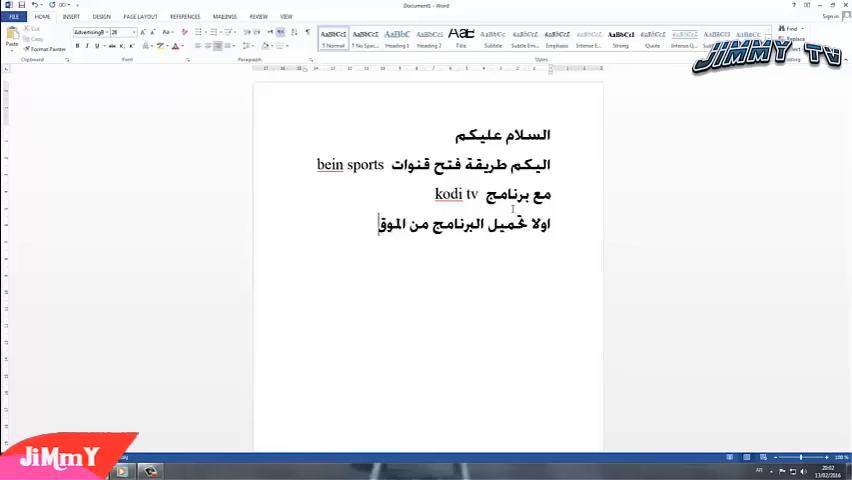
pyautogui.write('الرسمي')
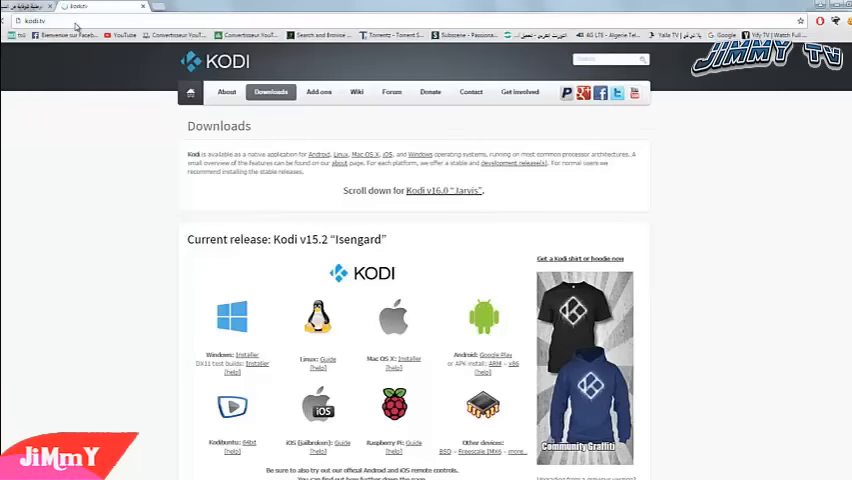
# Step: Start downloading the Kodi v15.2 Windows installer from kodi.tv's Downloads page
pyautogui.click(190, 92)
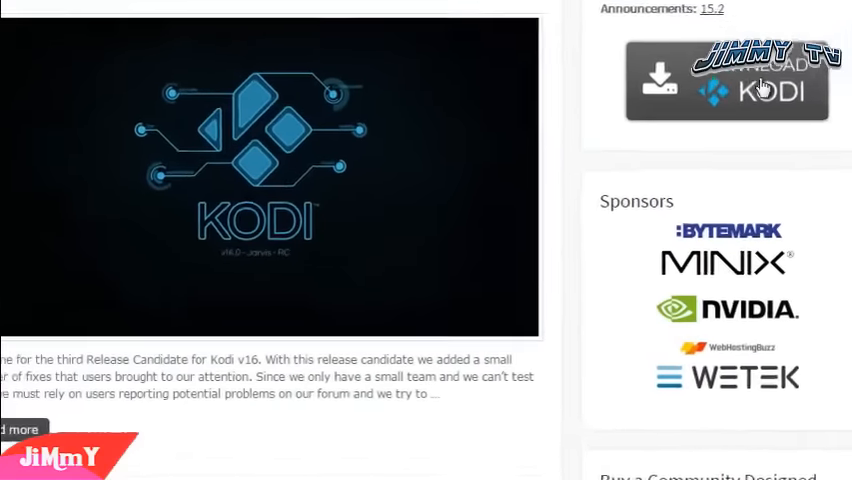
pyautogui.scroll(-3)
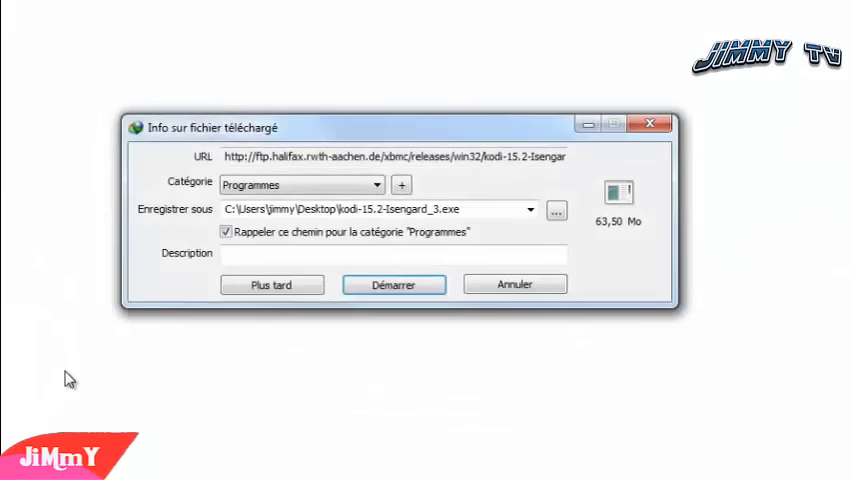
# Step: Start the IDM download of kodi-15.2-Isengard, saving to the Desktop
pyautogui.click(393, 285)
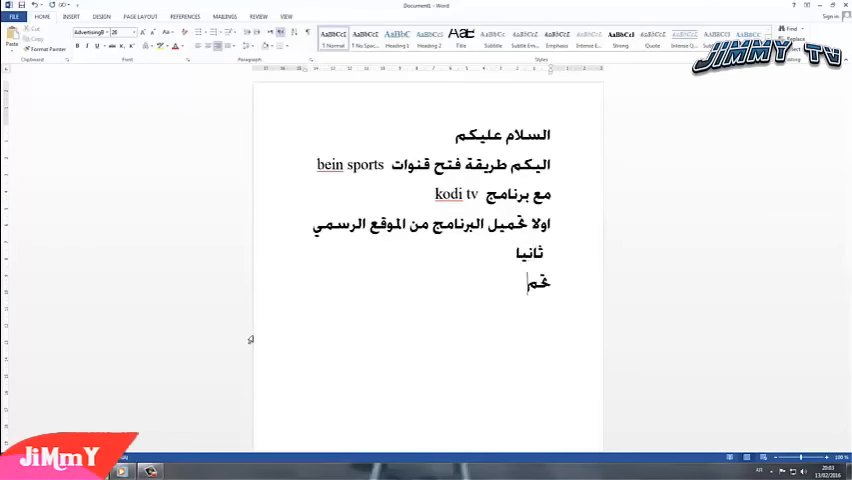
# Step: Add a note that downloading DirectX 11 is very important
pyautogui.write('تحميل برنامج')
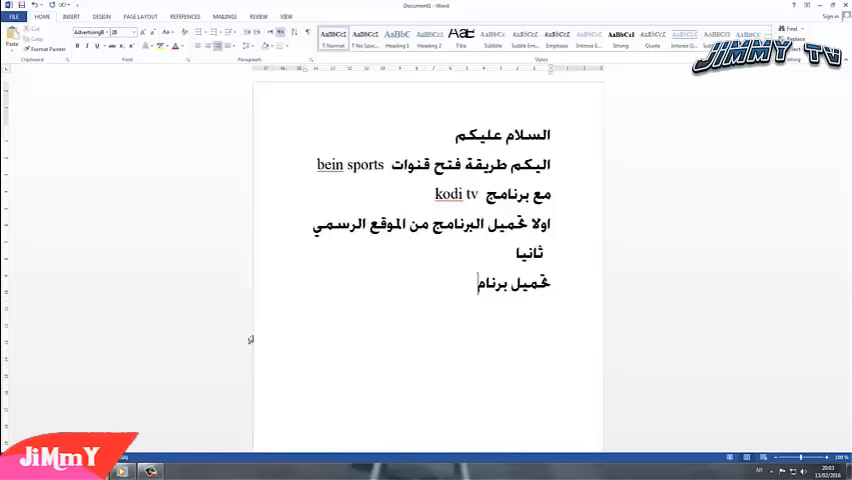
pyautogui.write('di')
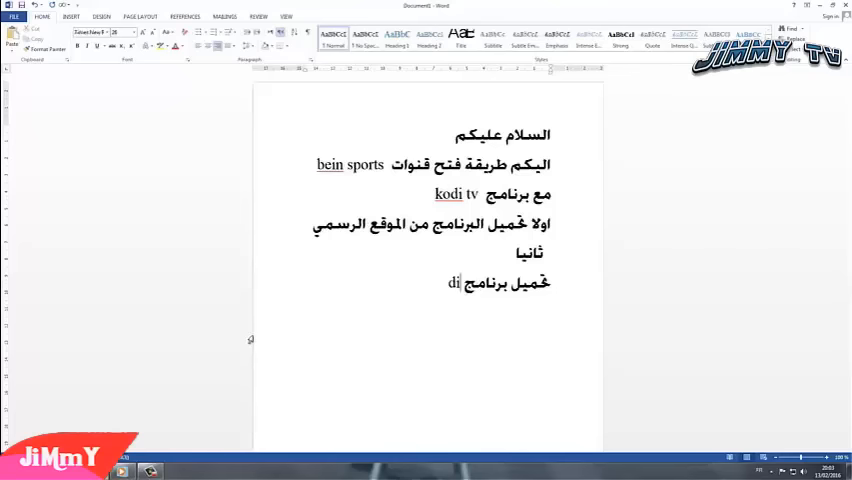
pyautogui.write('r')
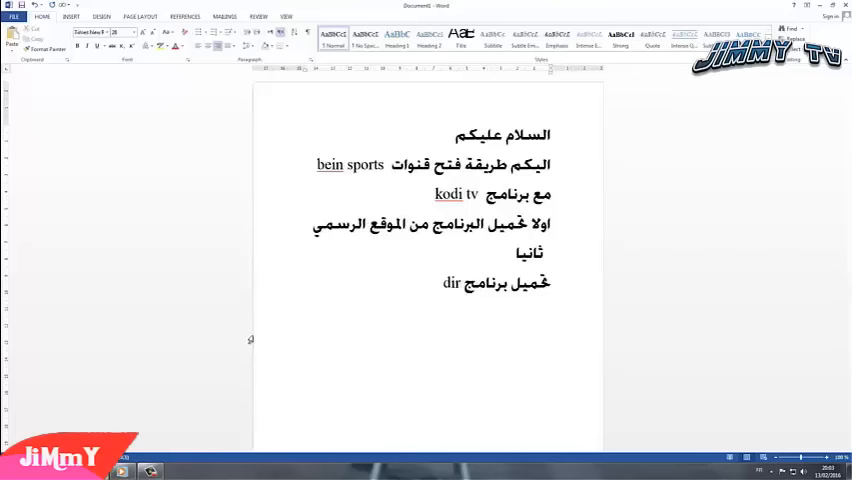
pyautogui.write('ectx')
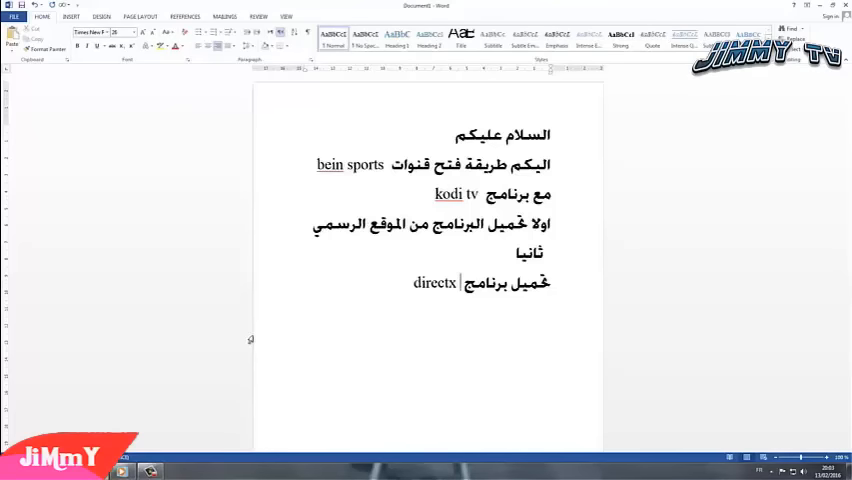
pyautogui.write('11')
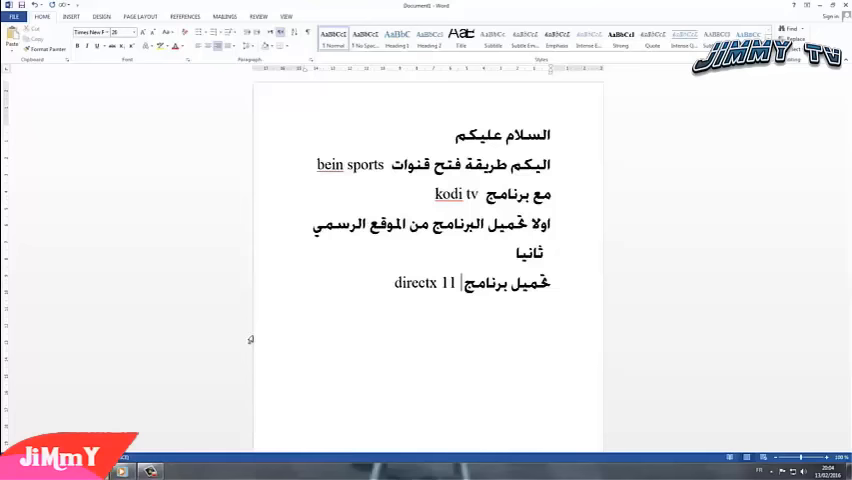
pyautogui.write('وهم')
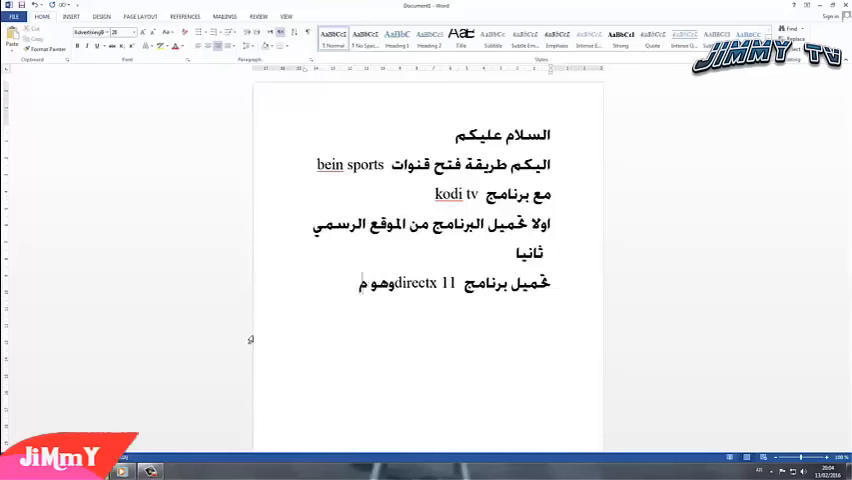
pyautogui.write('مهم جدا')
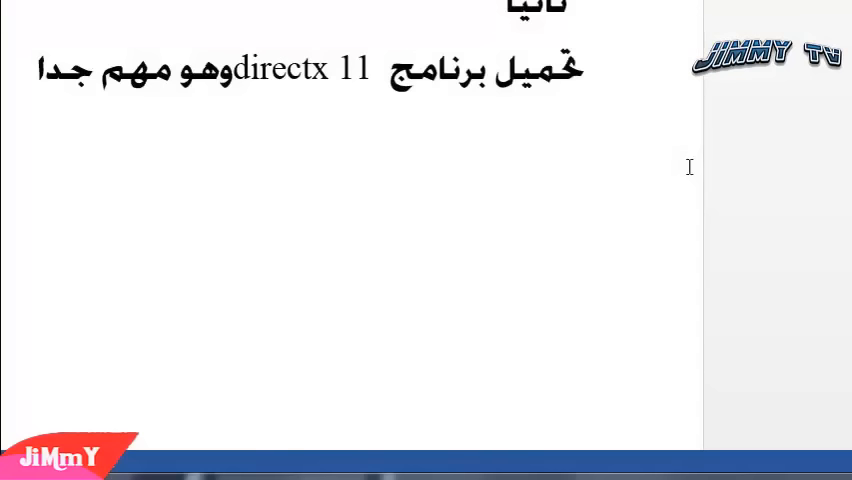
# Step: Add that the download links are found below the video
pyautogui.write('سوف ت')
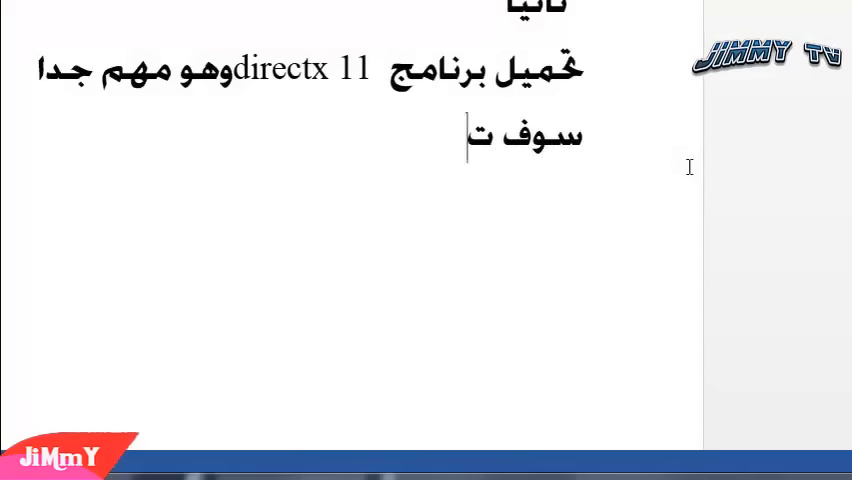
pyautogui.write('تجد ر')
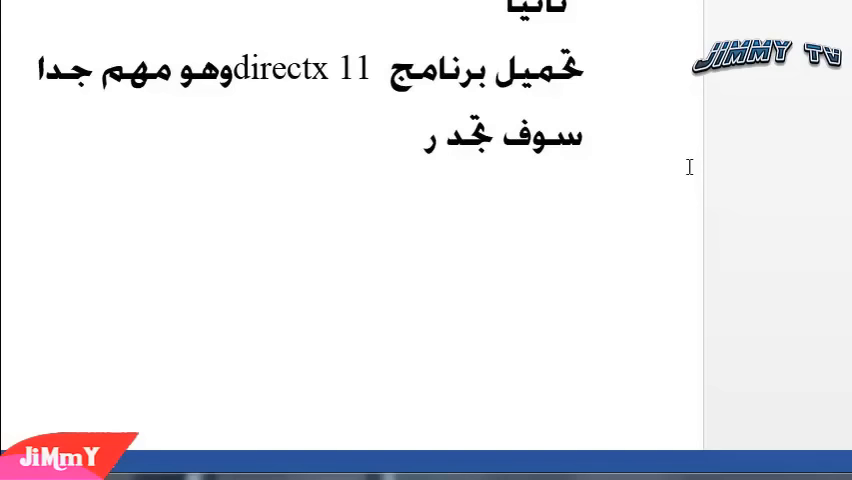
pyautogui.write('روابط التحميل')
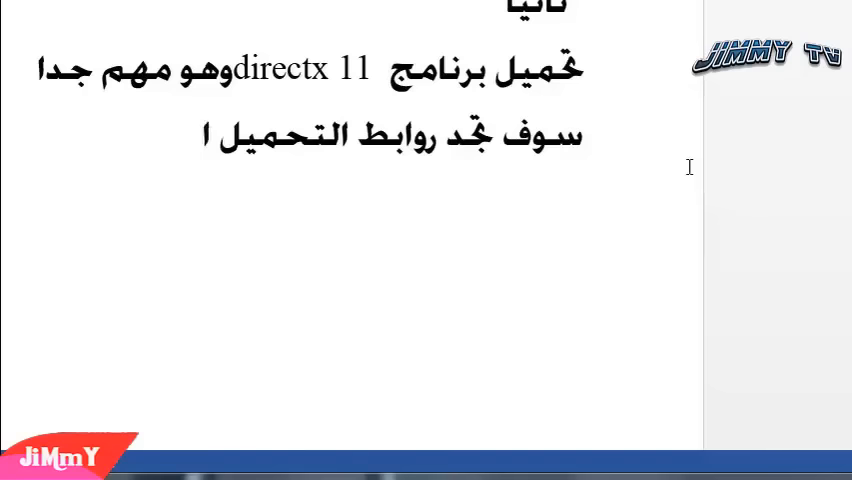
pyautogui.write('اسفل ال')
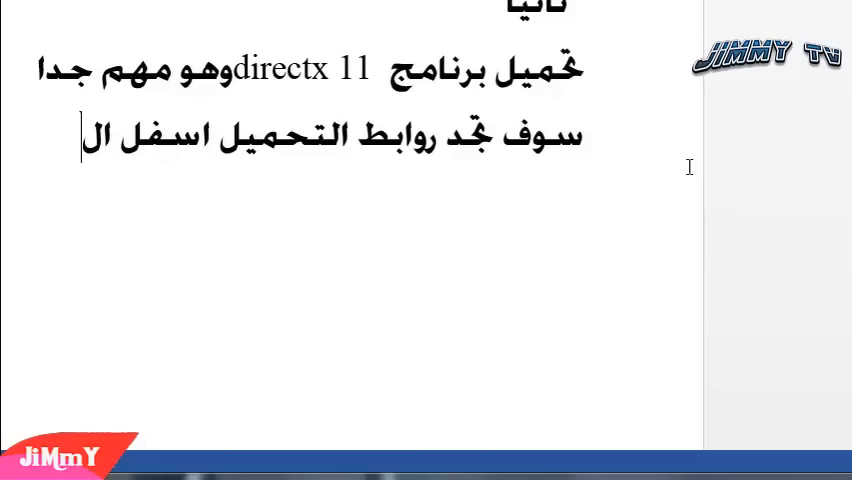
pyautogui.write('الفيدو')
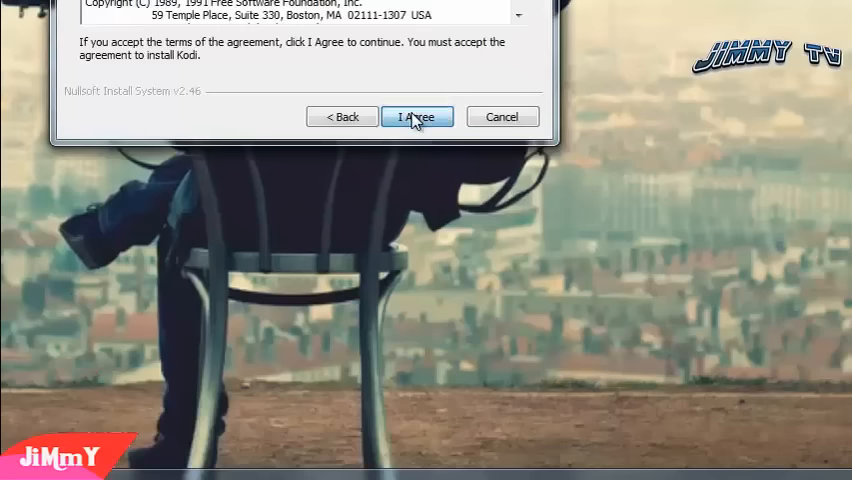
# Step: Accept Kodi's licence, keep default components, and begin installation
pyautogui.click(417, 116)
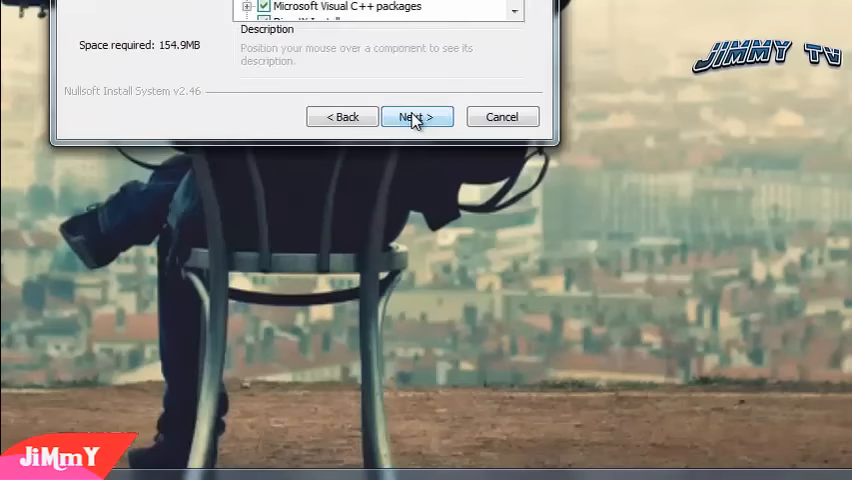
pyautogui.click(417, 116)
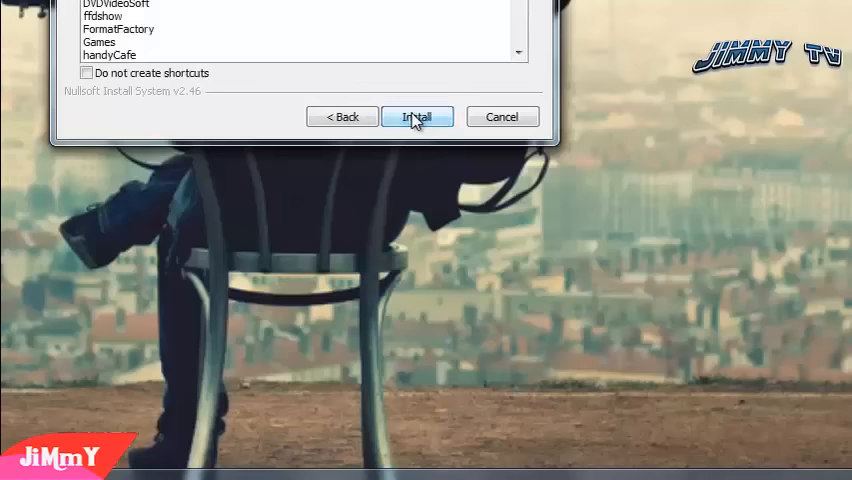
pyautogui.click(417, 116)
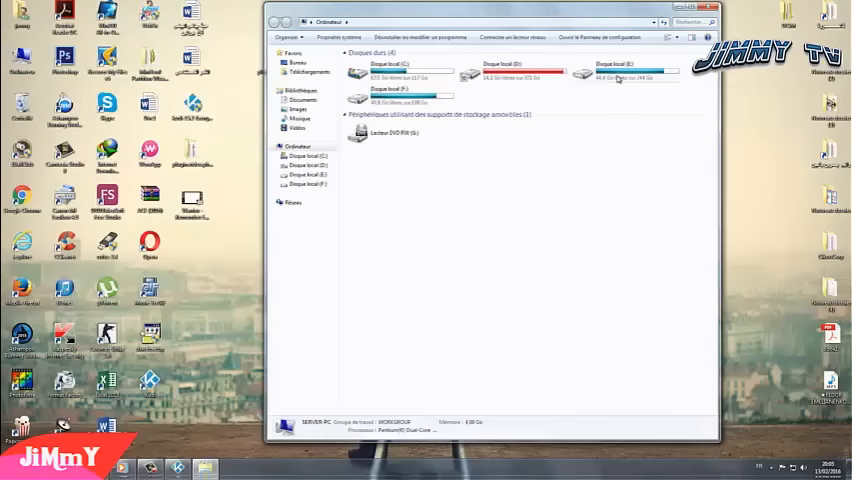
# Step: Open Disque local (E:) and select the plugin.video.phstreams zip archive
pyautogui.click(624, 71)
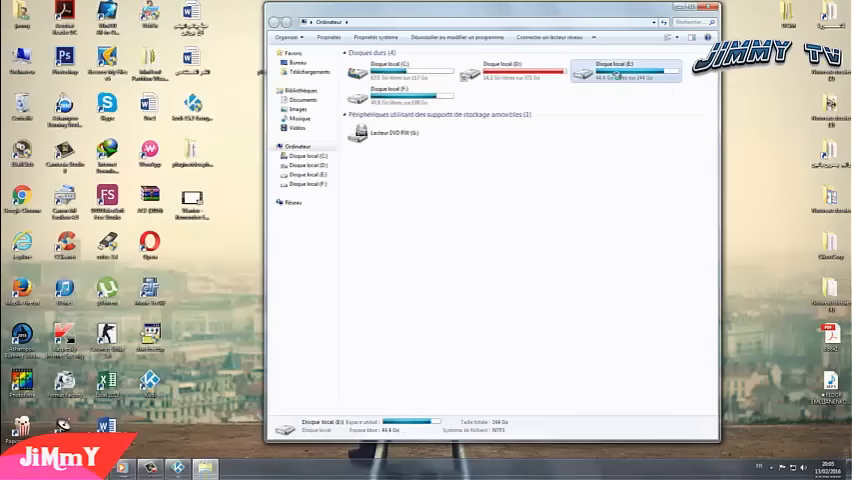
pyautogui.doubleClick(625, 70)
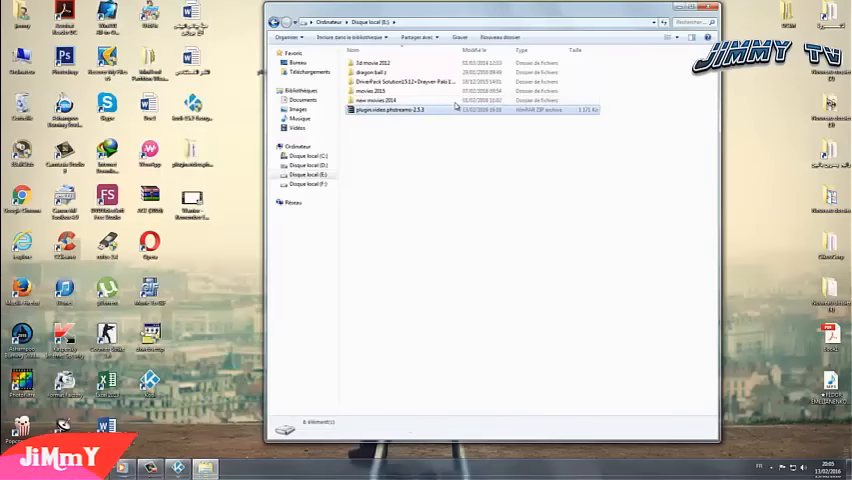
pyautogui.click(390, 109)
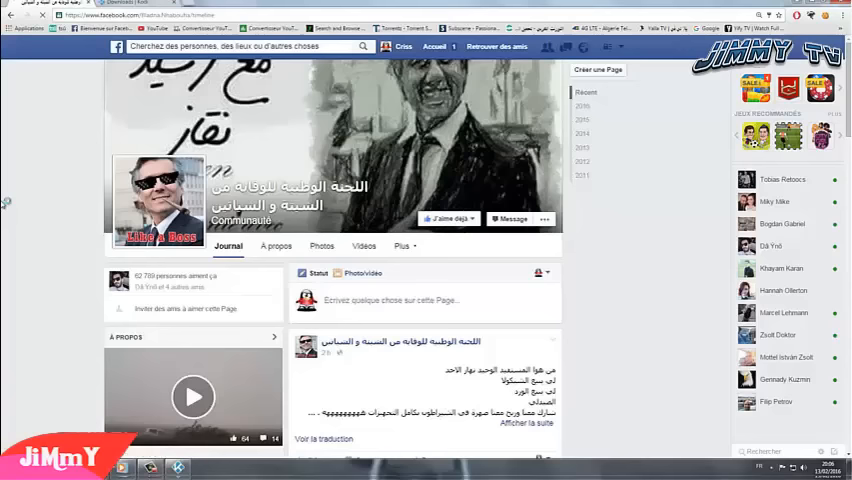
pyautogui.scroll(-3)
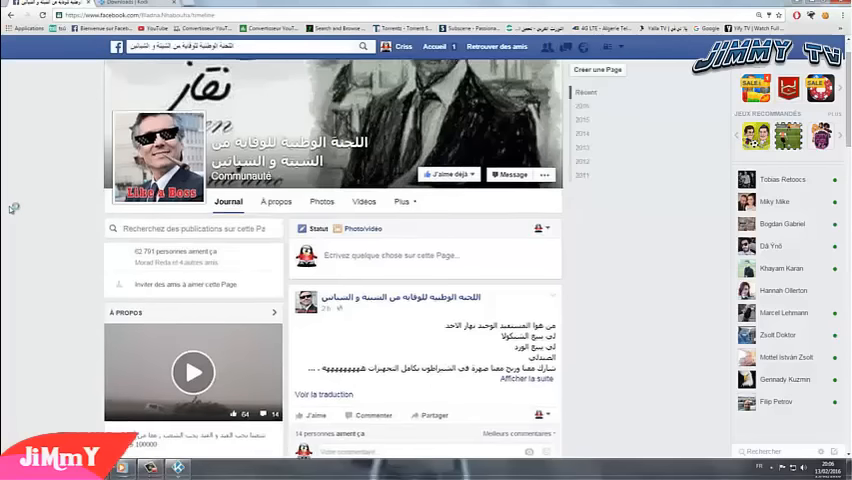
pyautogui.scroll(-3)
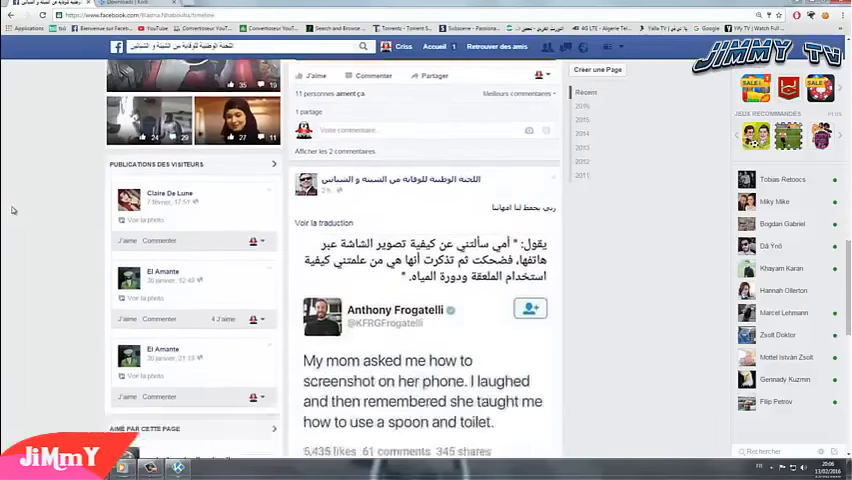
pyautogui.scroll(-3)
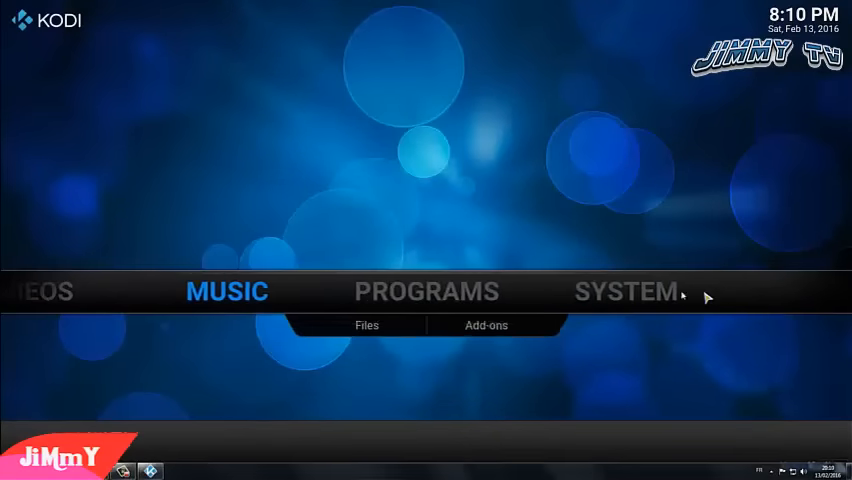
# Step: Install plugin.video.phstreams-2.5.3.zip from E:\ via Settings > Add-ons > Install from zip file
pyautogui.click(624, 291)
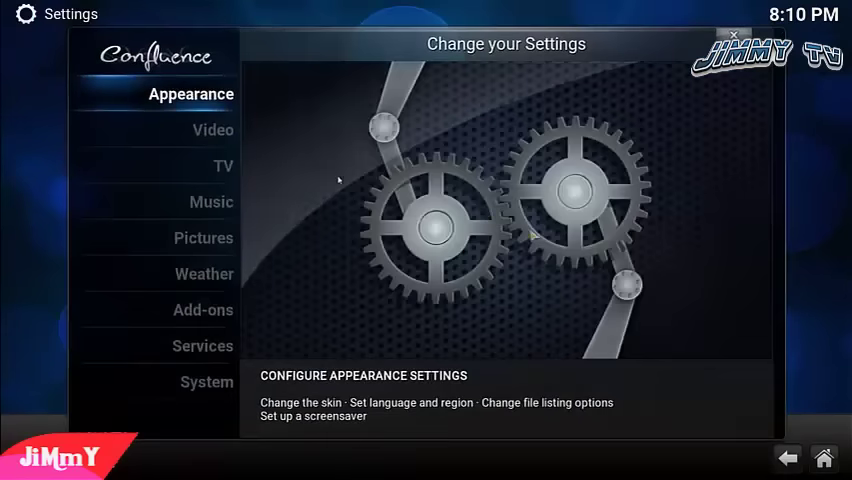
pyautogui.click(203, 310)
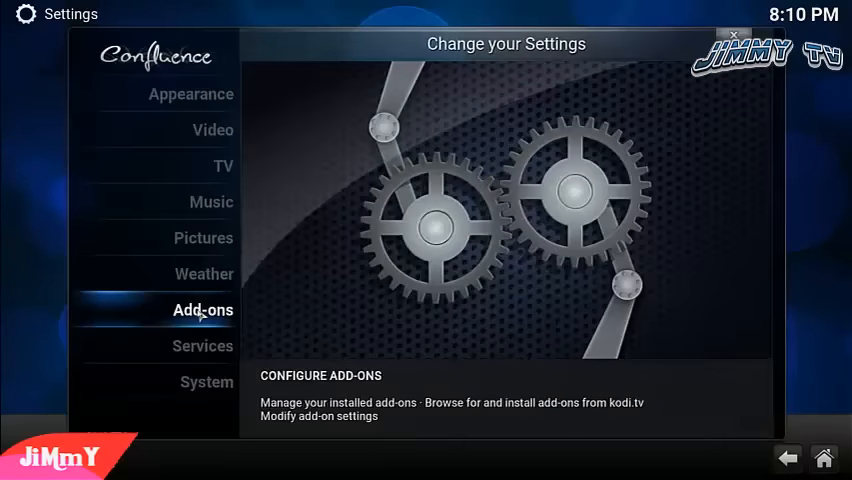
pyautogui.click(203, 310)
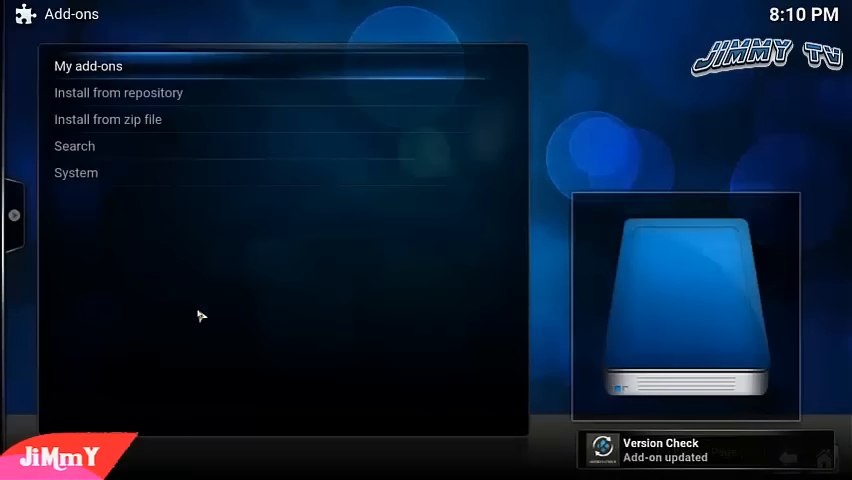
pyautogui.moveTo(108, 119)
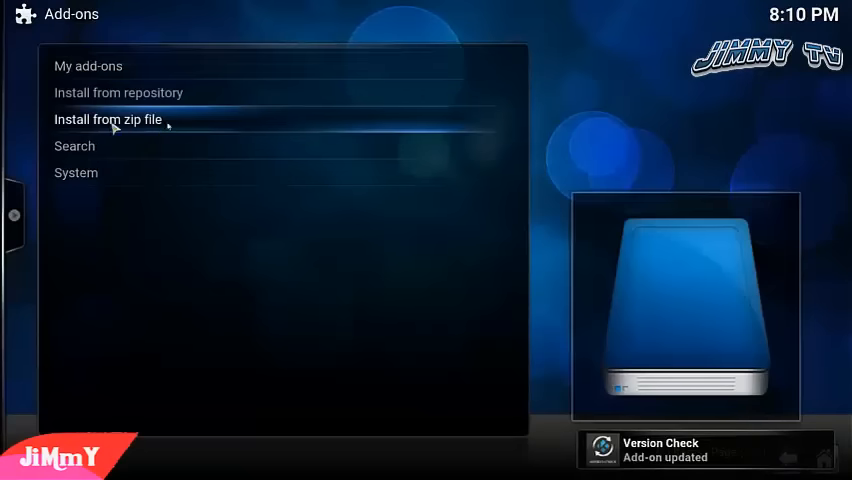
pyautogui.click(108, 119)
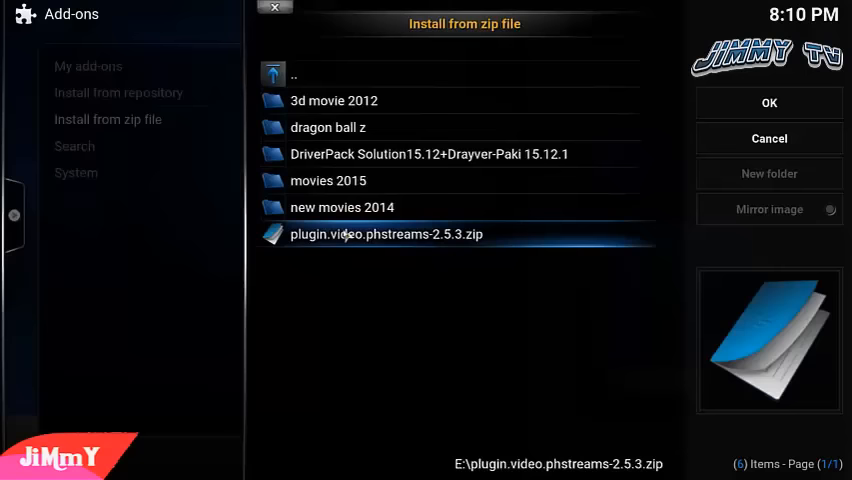
pyautogui.click(769, 138)
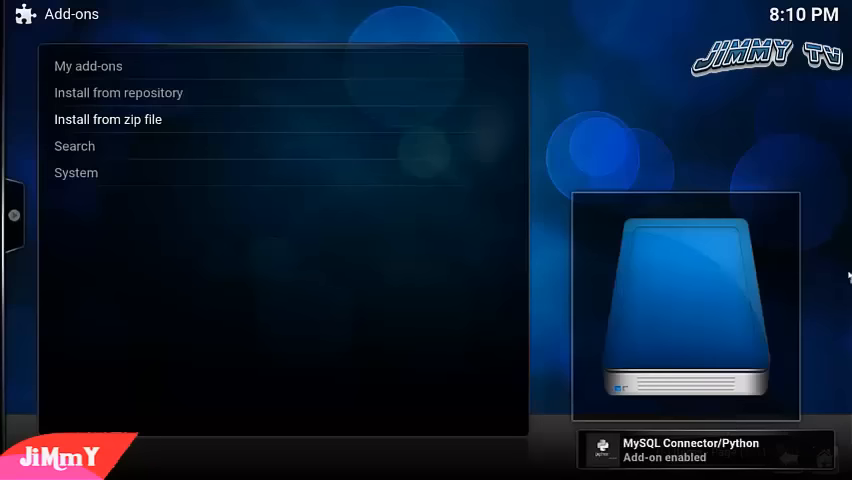
pyautogui.moveTo(570, 347)
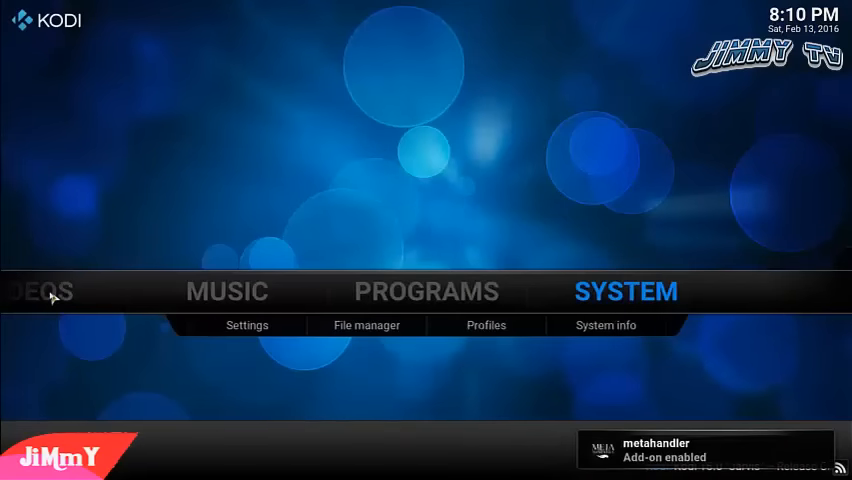
# Step: Go to Videos > Video add-ons > Phoenix > Arabic Channels > Sport and load Bein 2 HD
pyautogui.hscroll(-3)
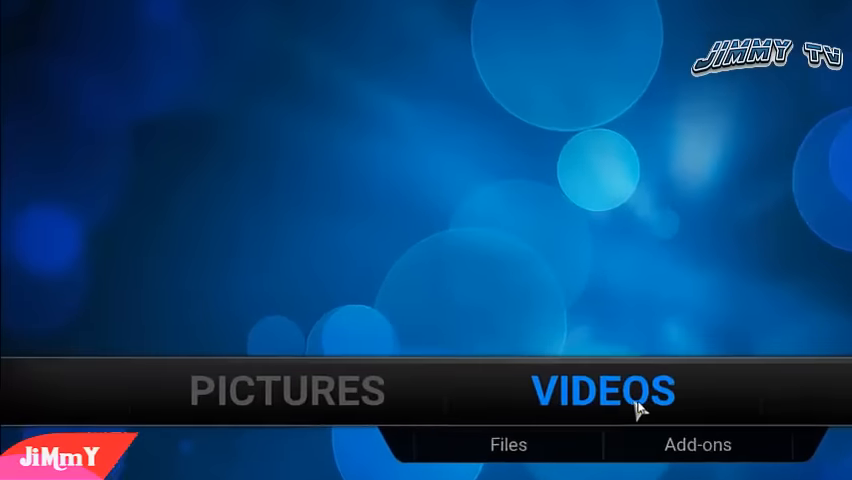
pyautogui.click(605, 390)
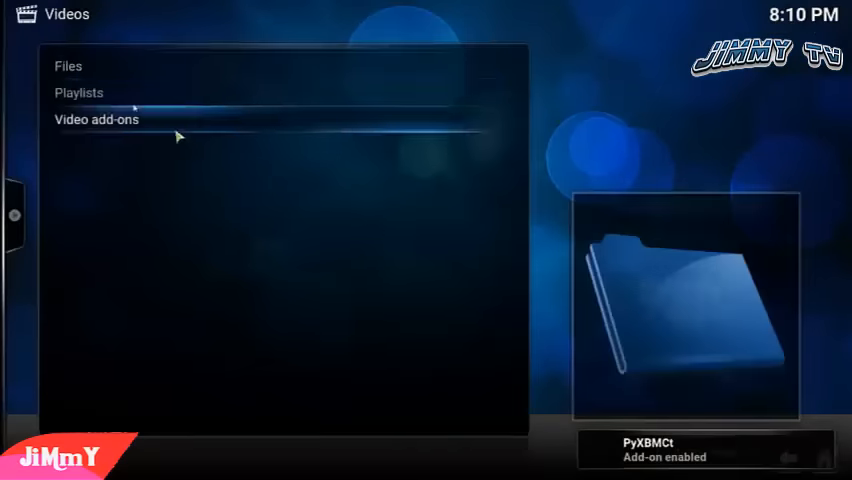
pyautogui.click(95, 119)
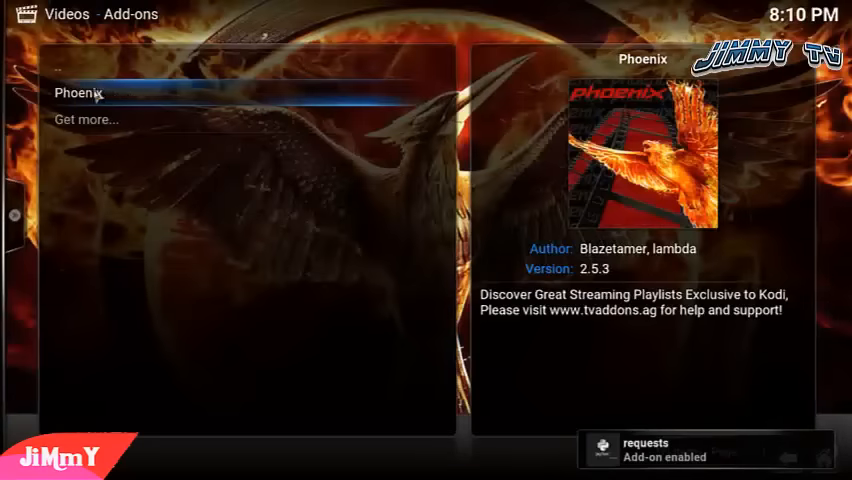
pyautogui.click(80, 92)
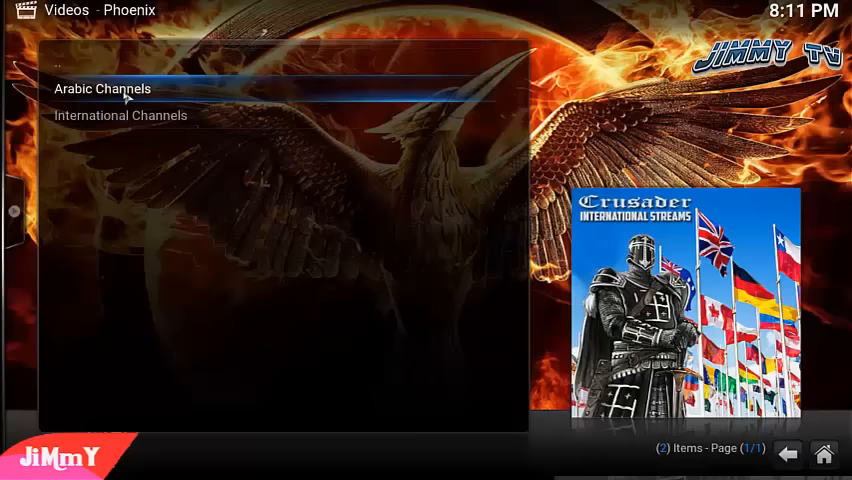
pyautogui.click(102, 89)
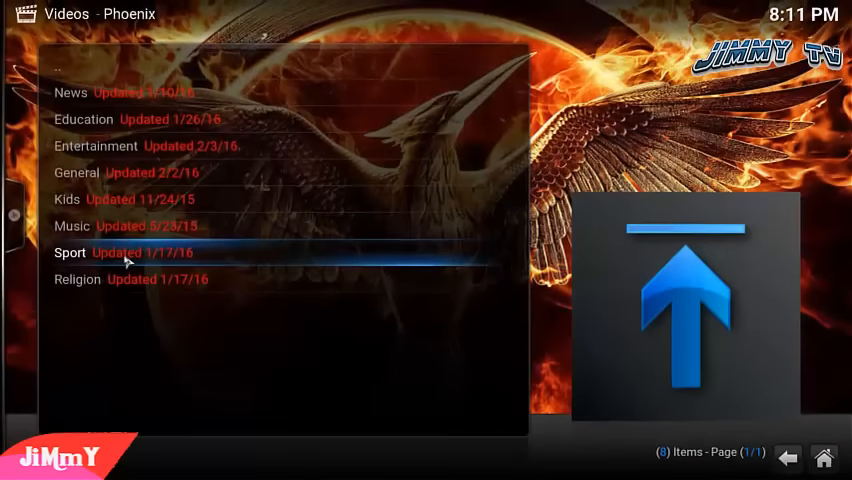
pyautogui.click(69, 252)
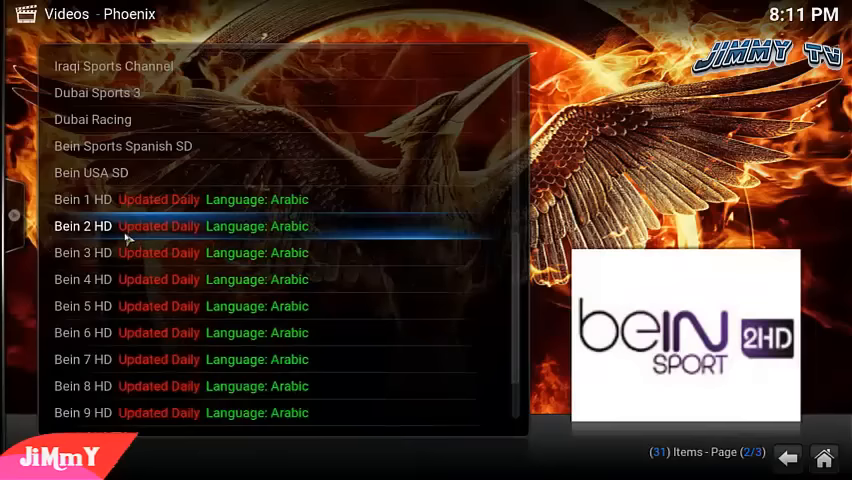
pyautogui.click(83, 226)
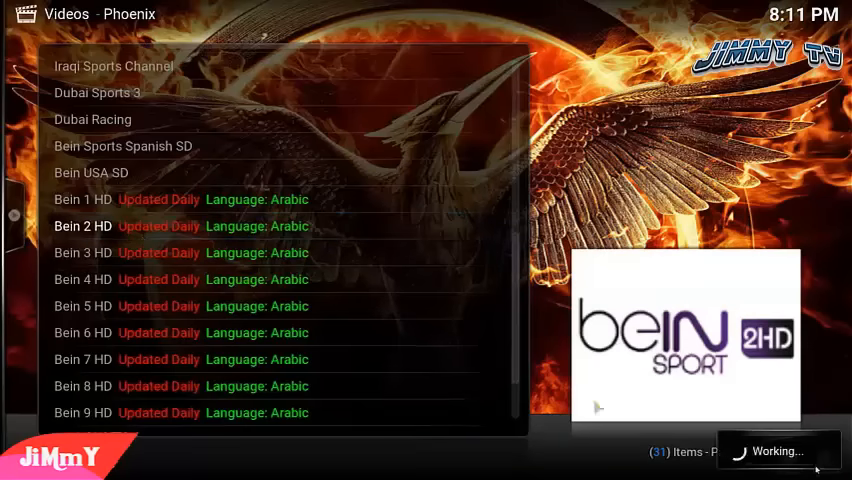
pyautogui.moveTo(614, 279)
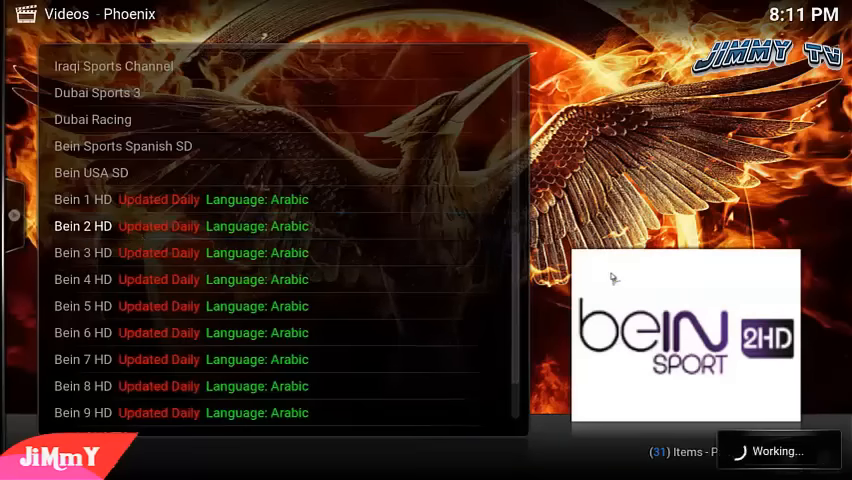